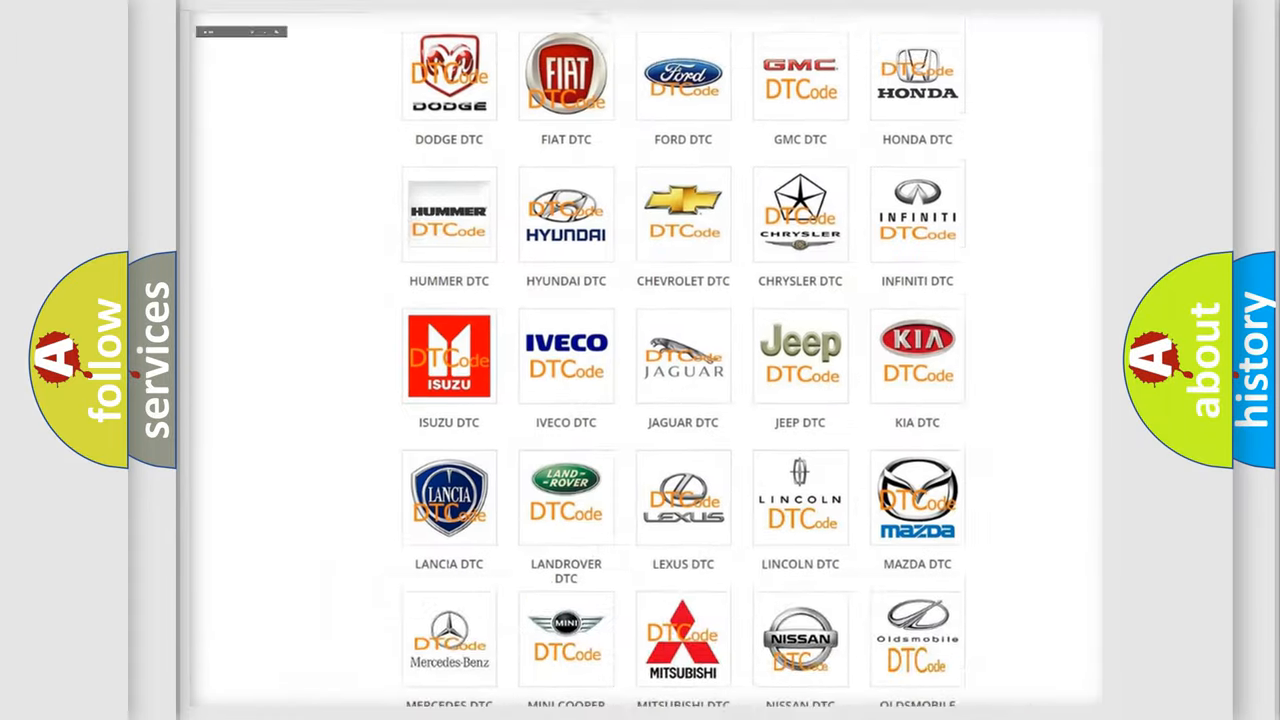
# Step: Open the DODGE DTC tile and scroll through its diagnostic code subcategories
pyautogui.scroll(3)
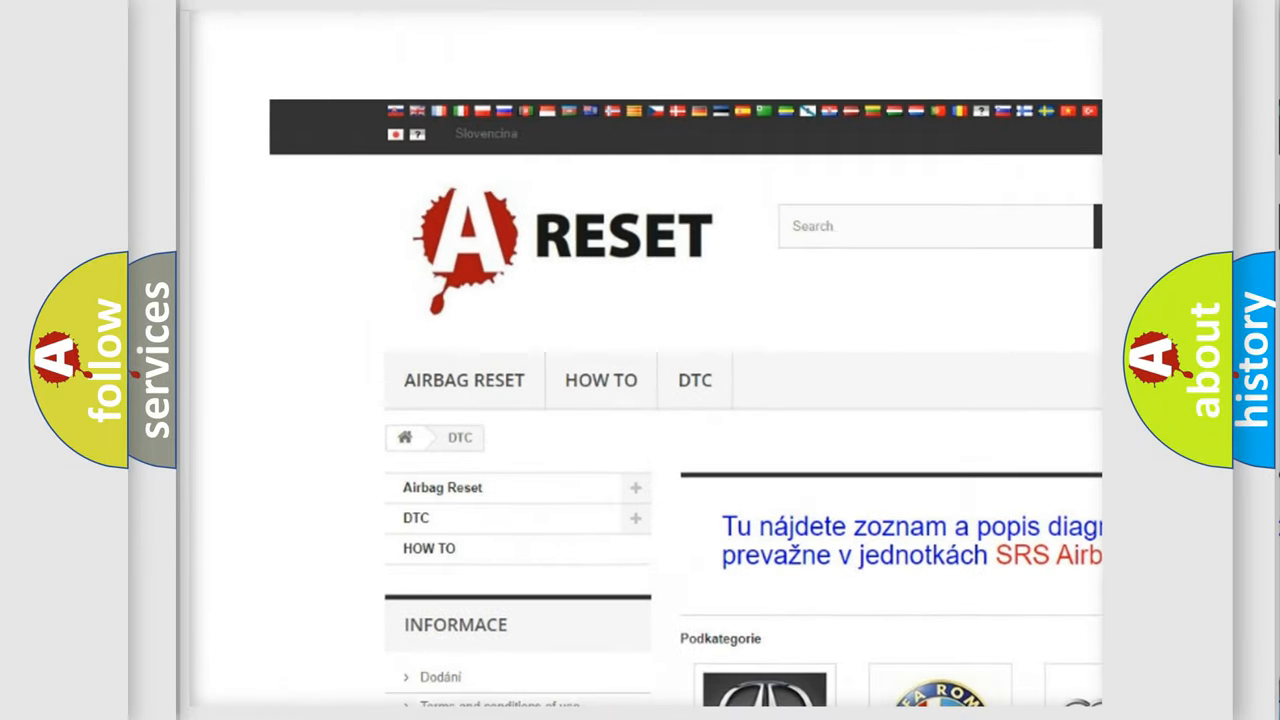
pyautogui.scroll(-3)
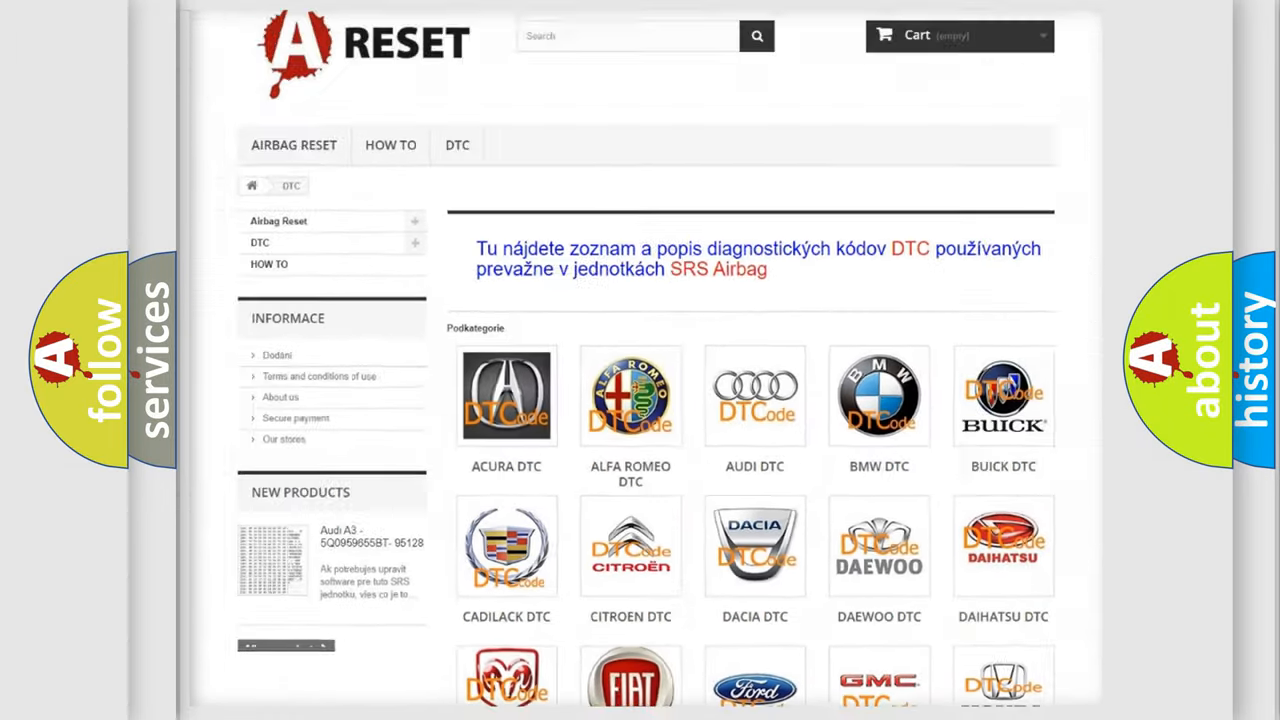
pyautogui.scroll(-3)
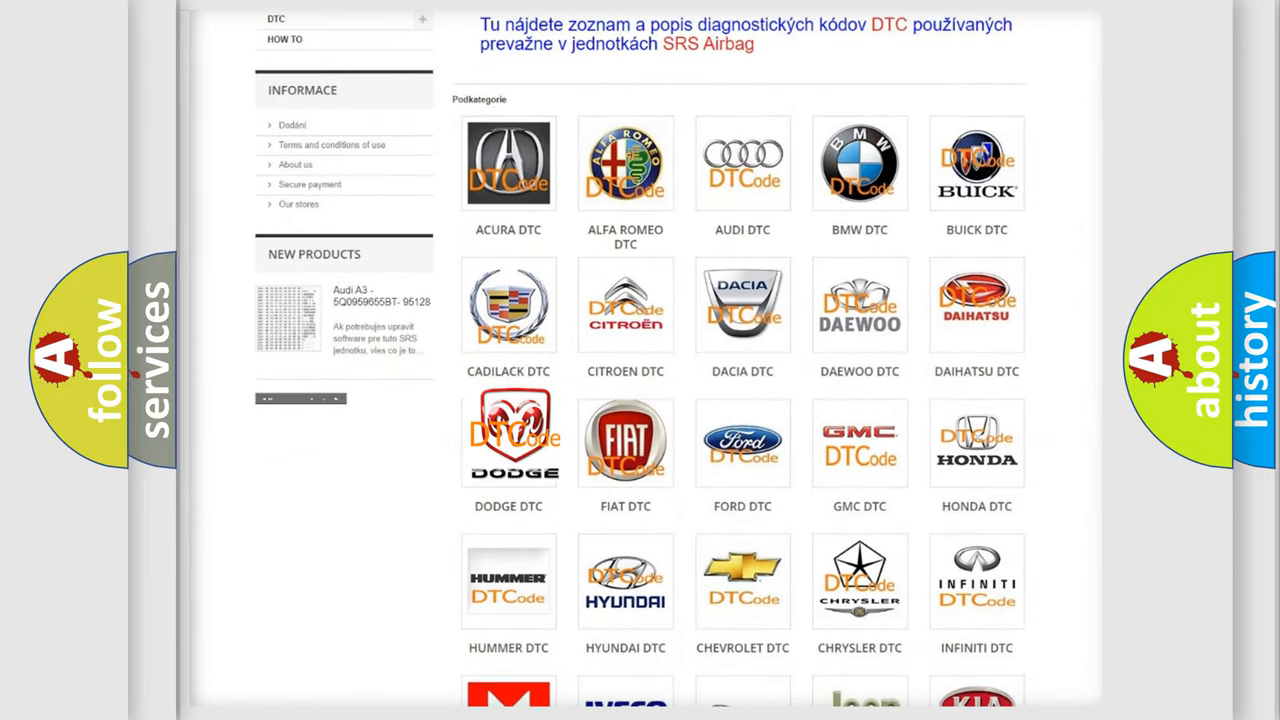
pyautogui.click(508, 443)
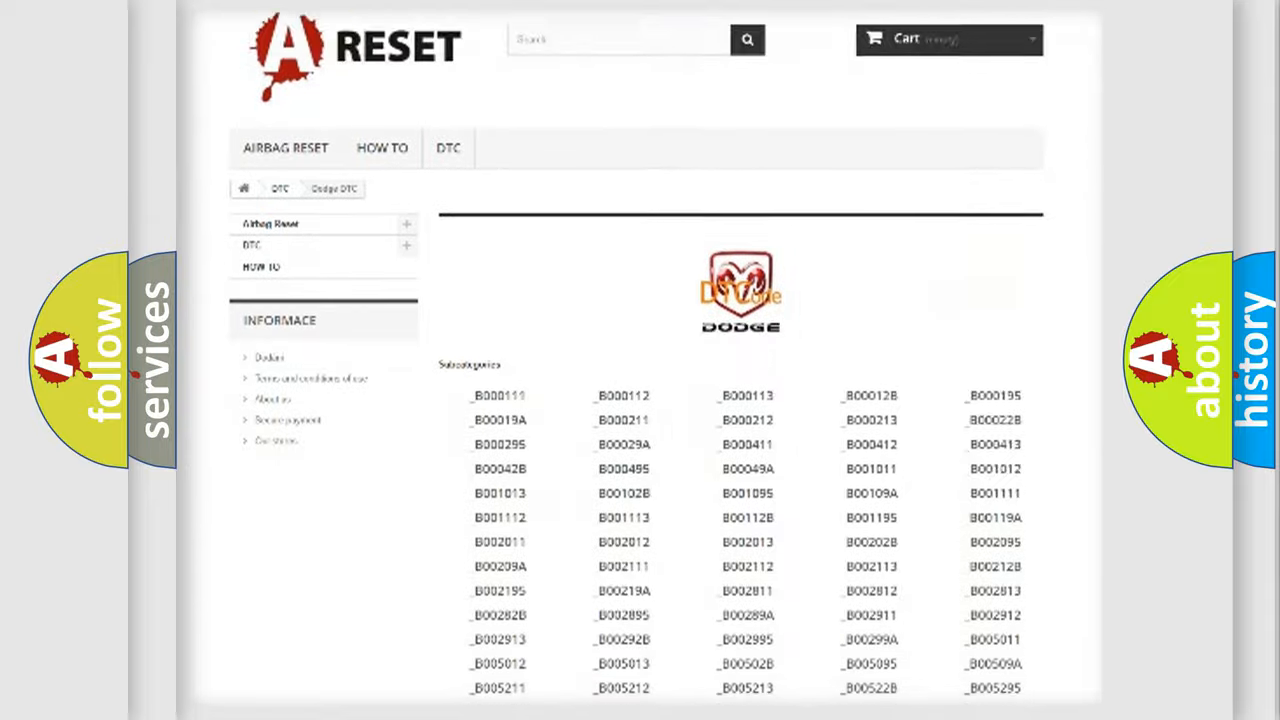
pyautogui.scroll(-3)
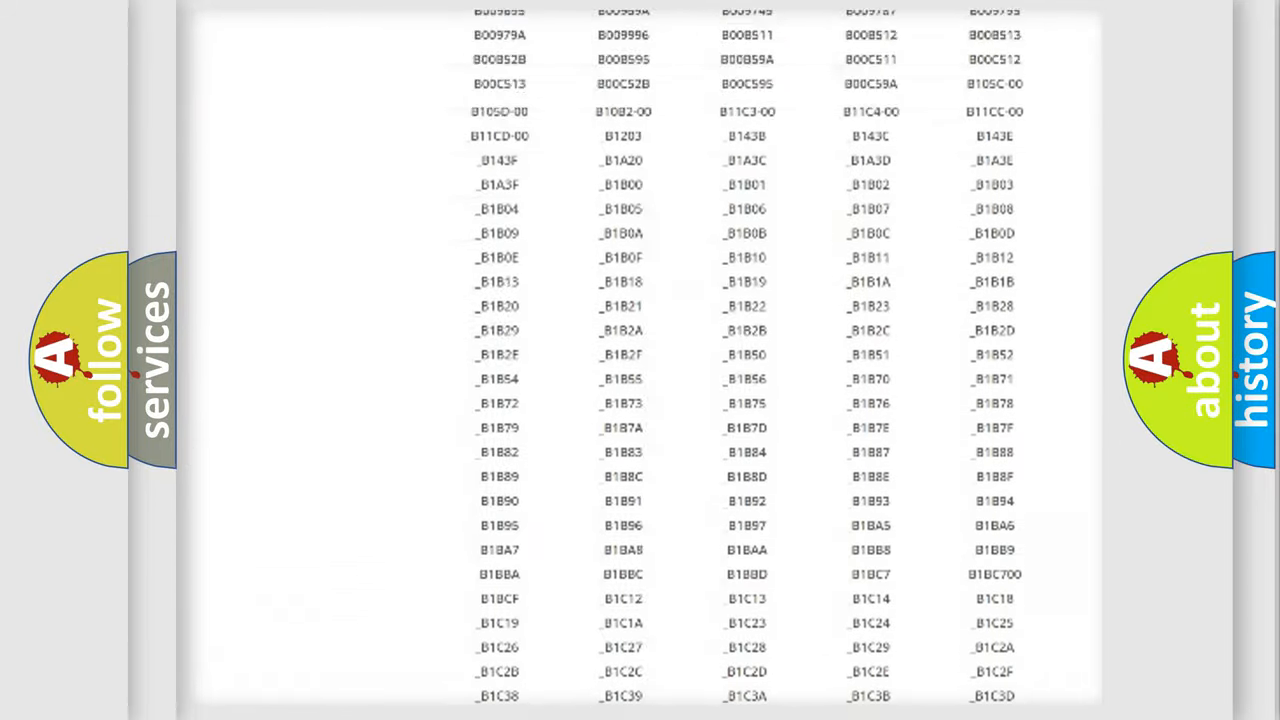
pyautogui.scroll(3)
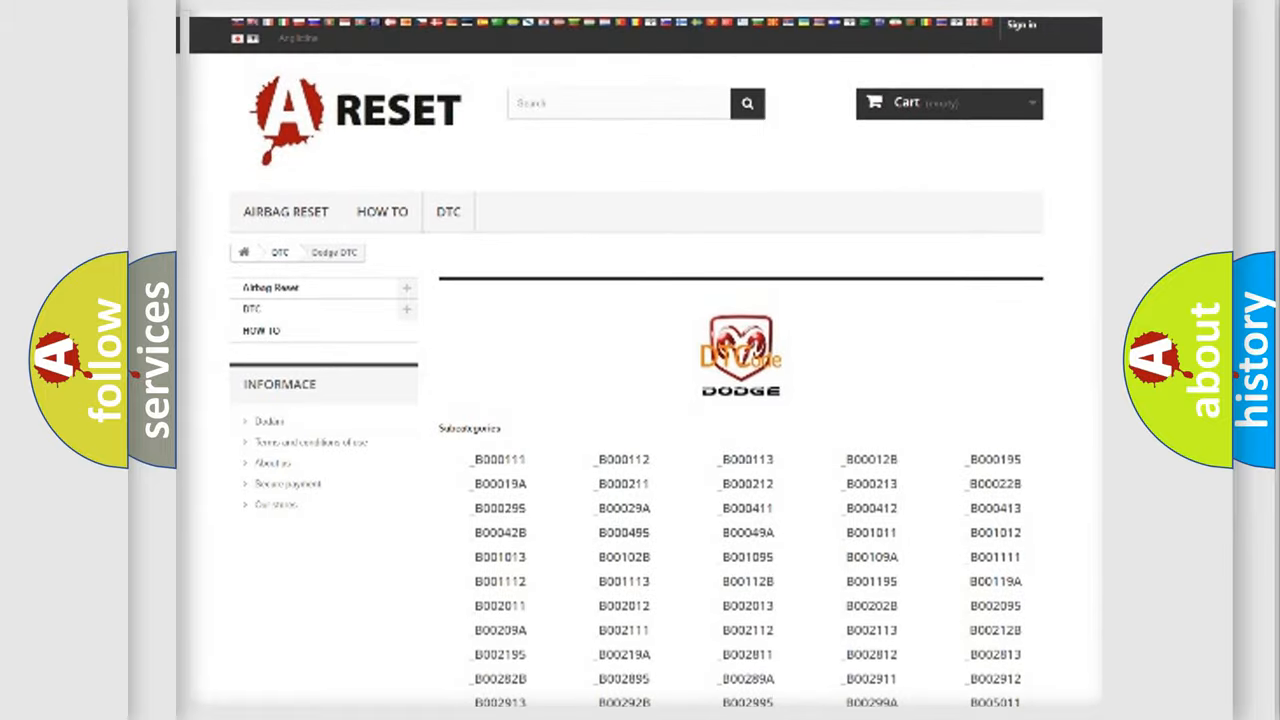